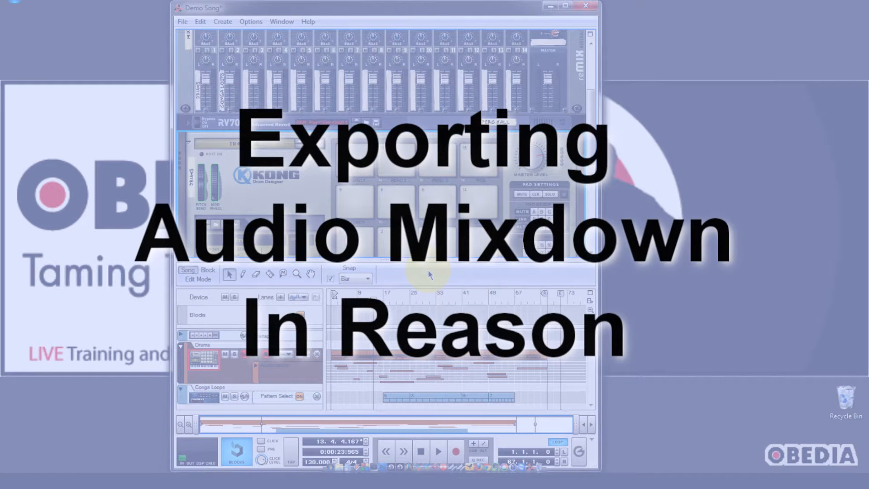
mouse_move(438, 315)
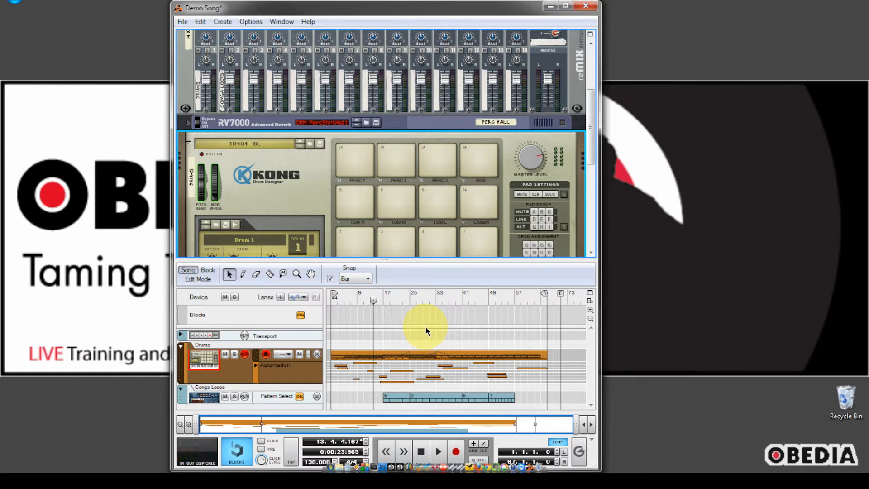
mouse_move(405, 321)
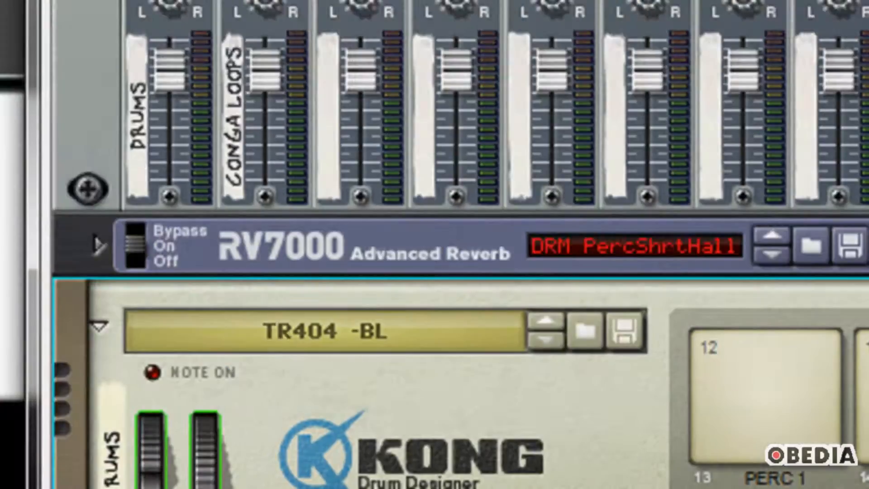
Start Export Song as Audio File from the File menu.
click(143, 30)
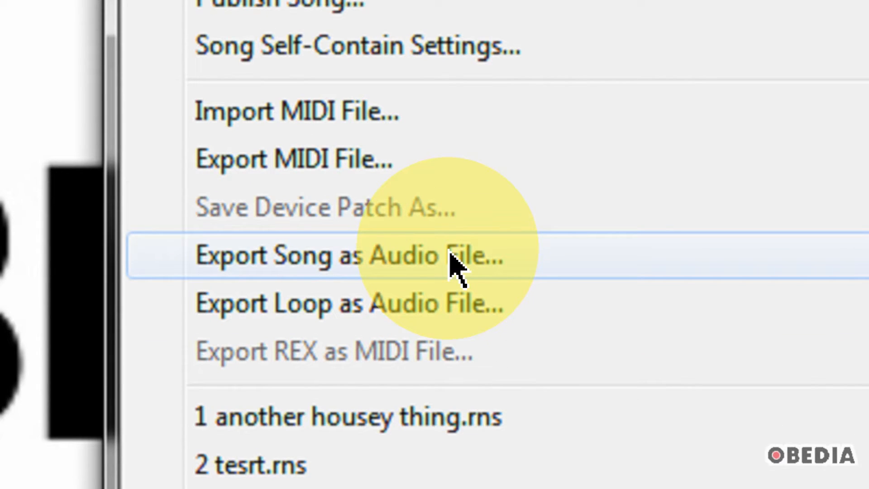
click(347, 256)
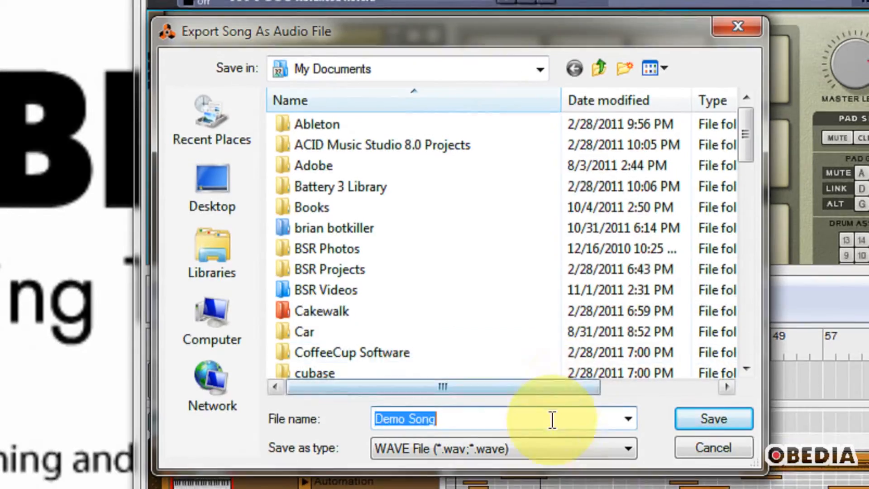
Save the export as a WAVE file named Demo Song, reaching the Export Audio Settings.
click(626, 449)
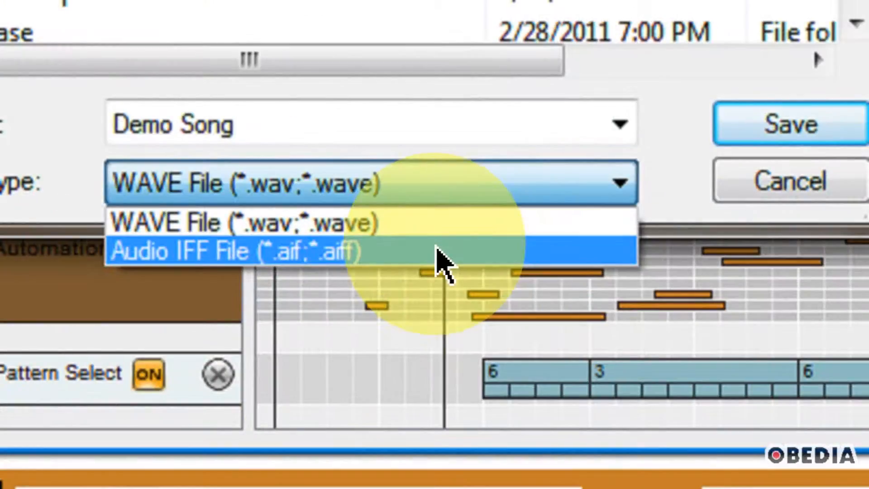
mouse_move(389, 228)
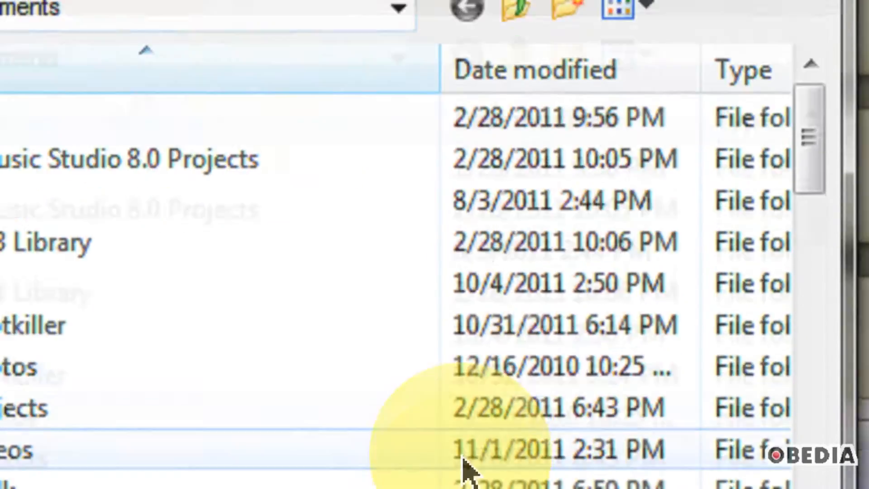
scroll(down, 3)
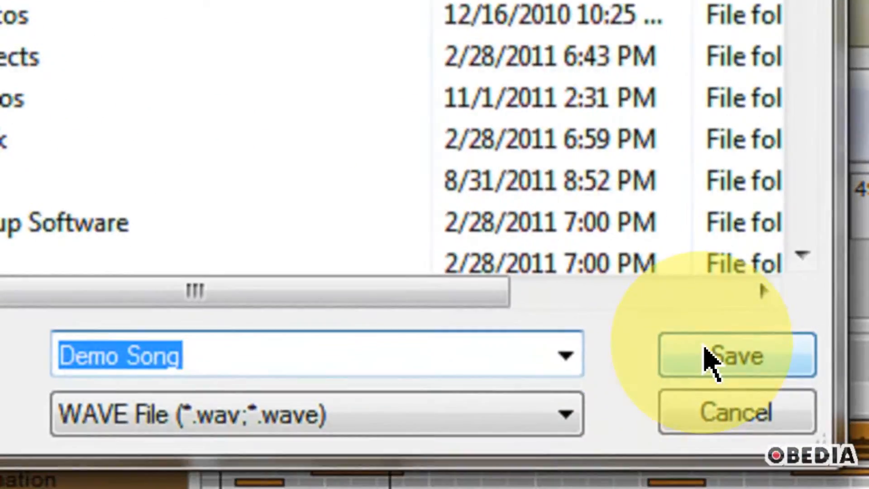
click(736, 355)
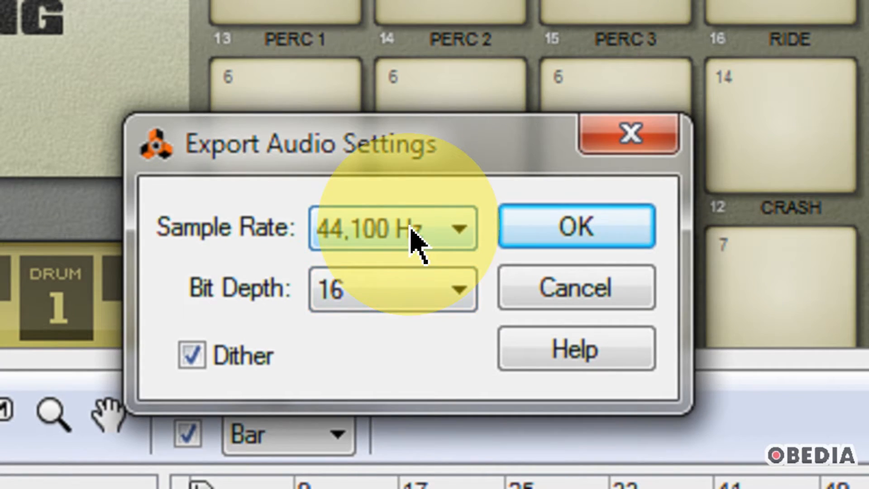
Choose 48,000 Hz as the export sample rate instead of 44,100 Hz.
click(463, 228)
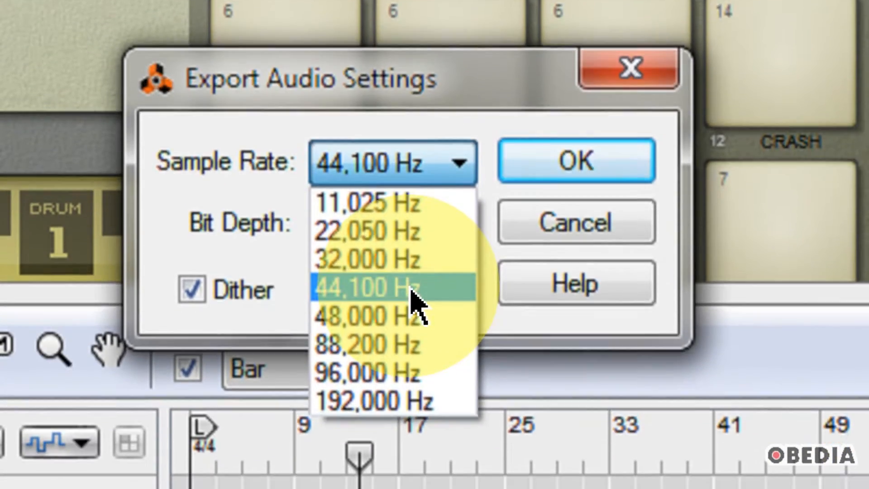
click(368, 287)
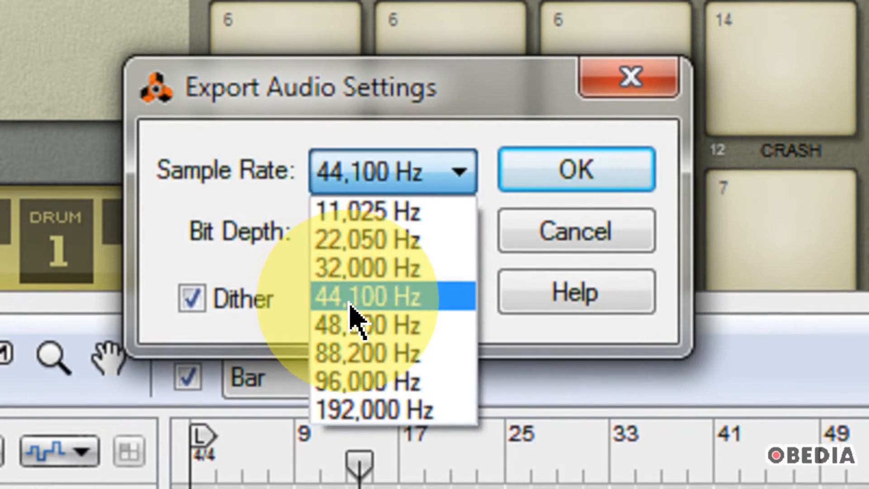
click(366, 296)
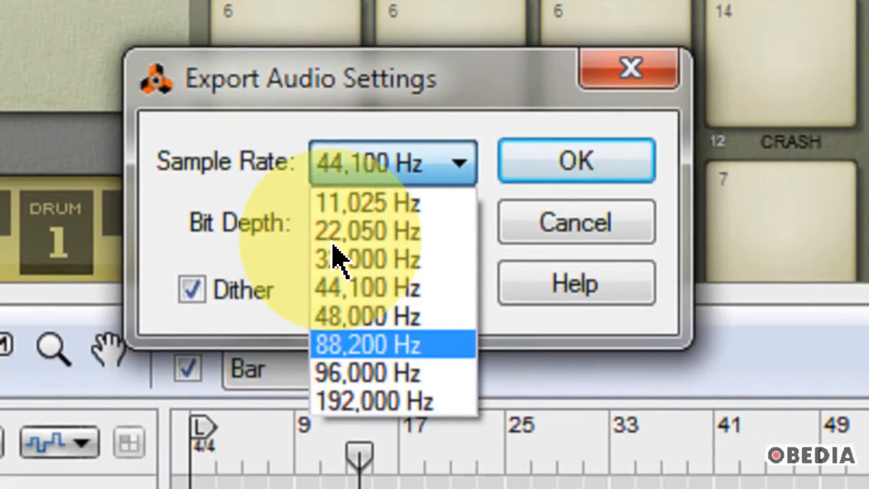
mouse_move(388, 311)
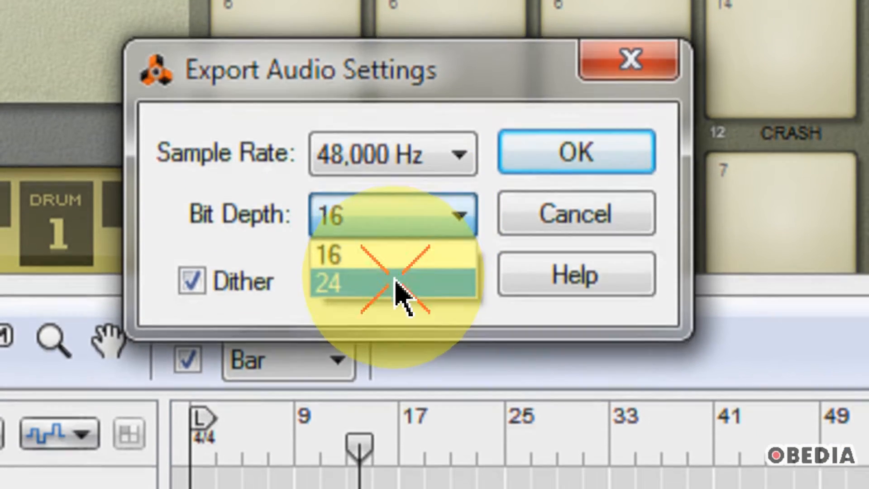
Compare 16-bit with dither, settle on 24-bit without dither, and render the song.
click(330, 283)
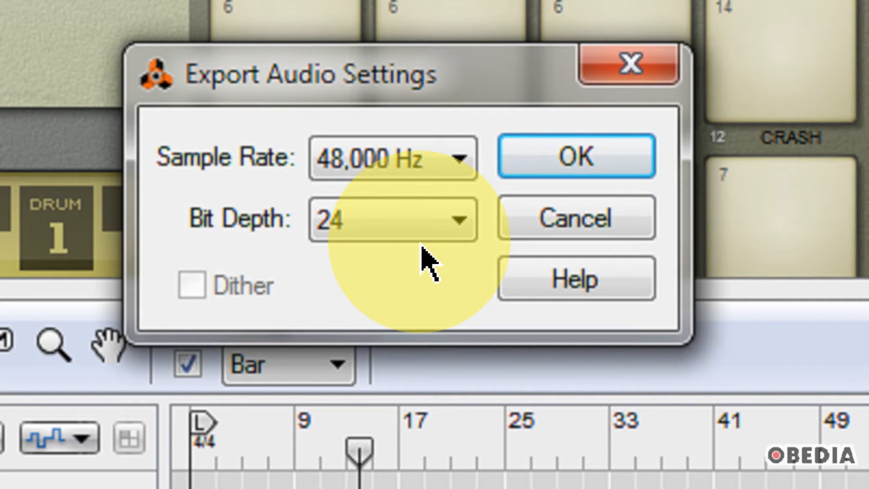
click(389, 218)
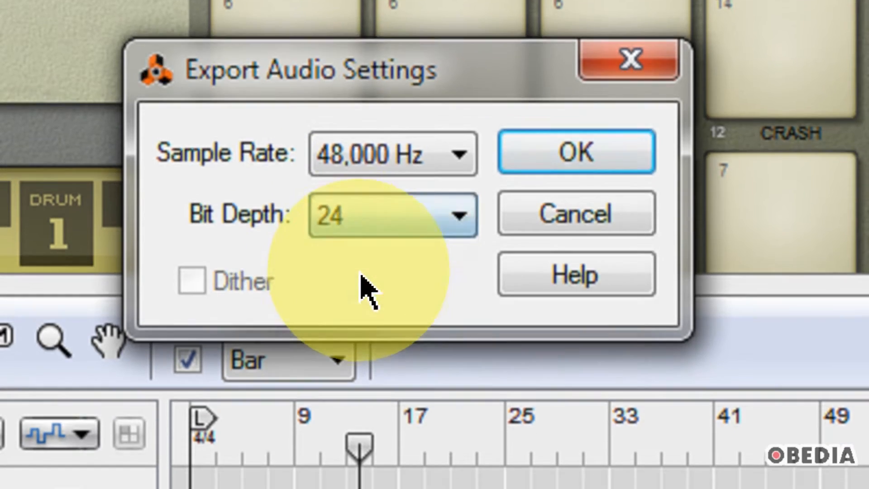
click(457, 216)
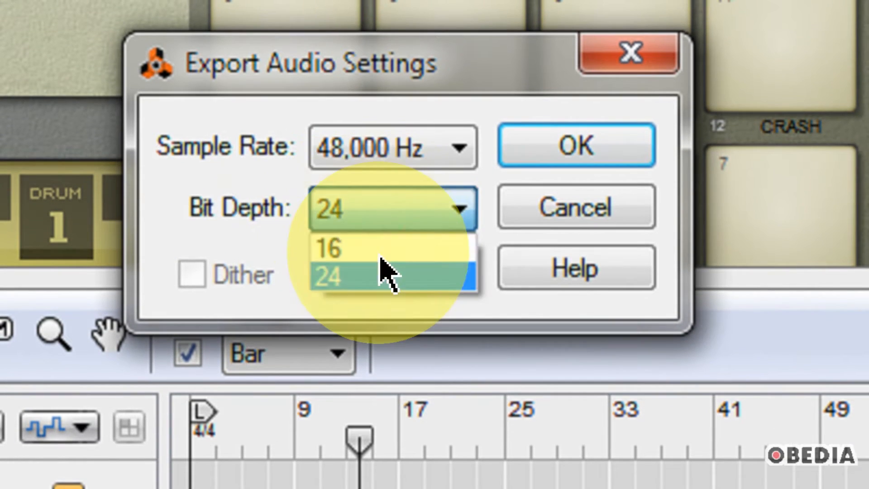
click(329, 248)
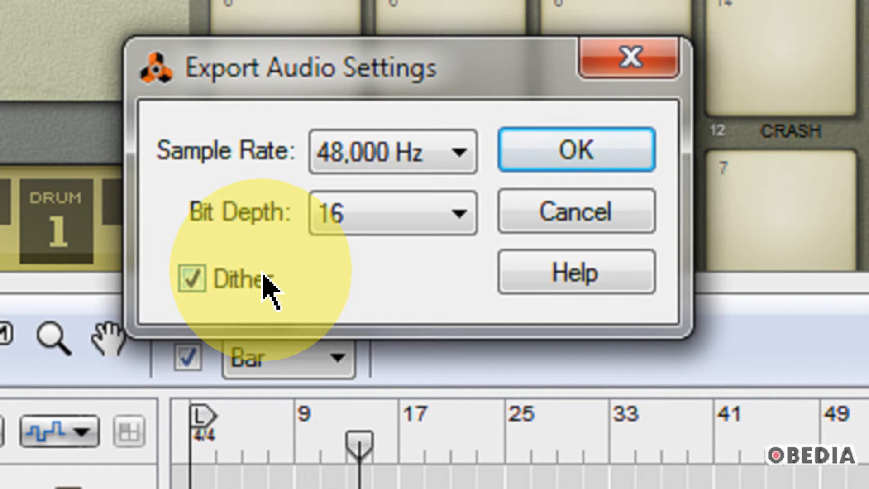
mouse_move(338, 272)
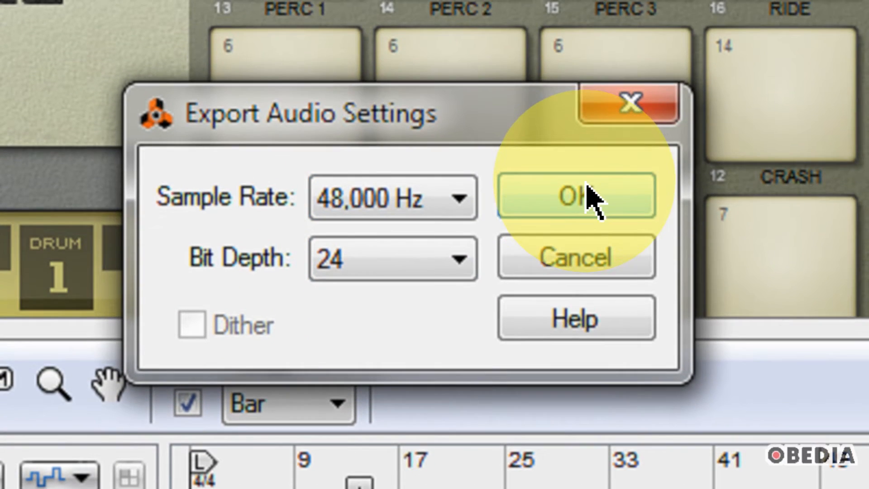
click(576, 195)
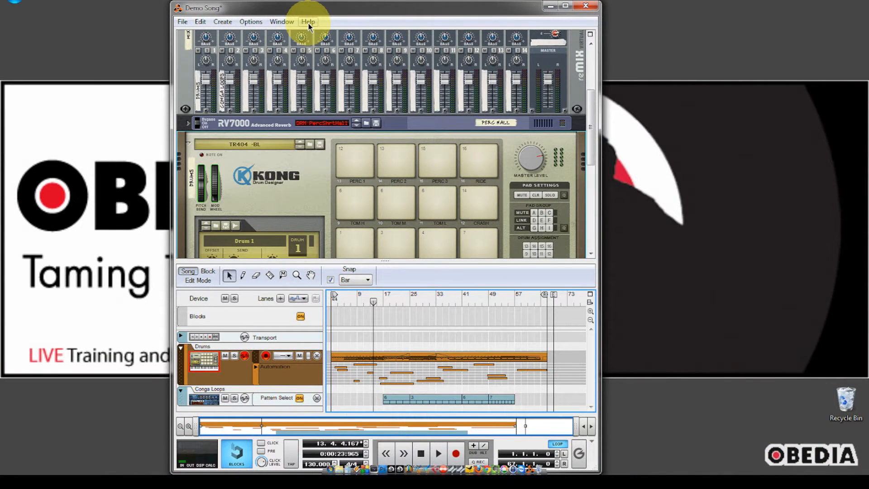
mouse_move(323, 191)
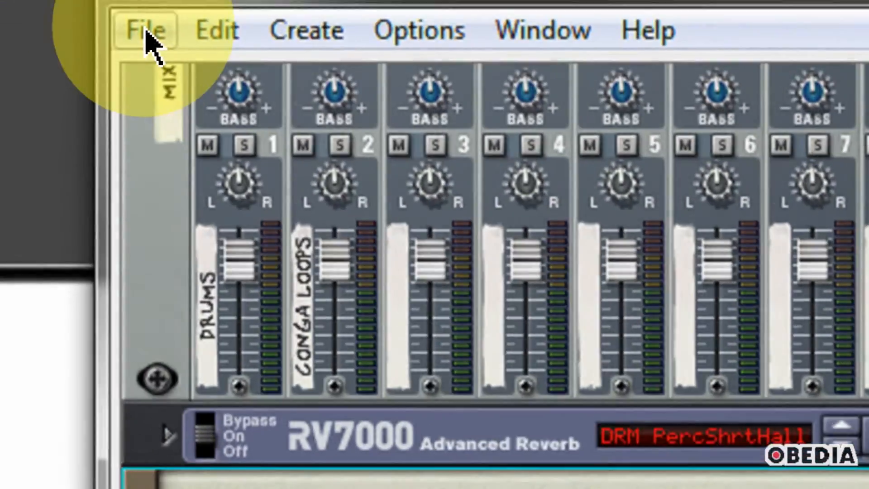
Export the loop as a 48,000 Hz 24-bit WAVE file named 'loop'.
click(144, 30)
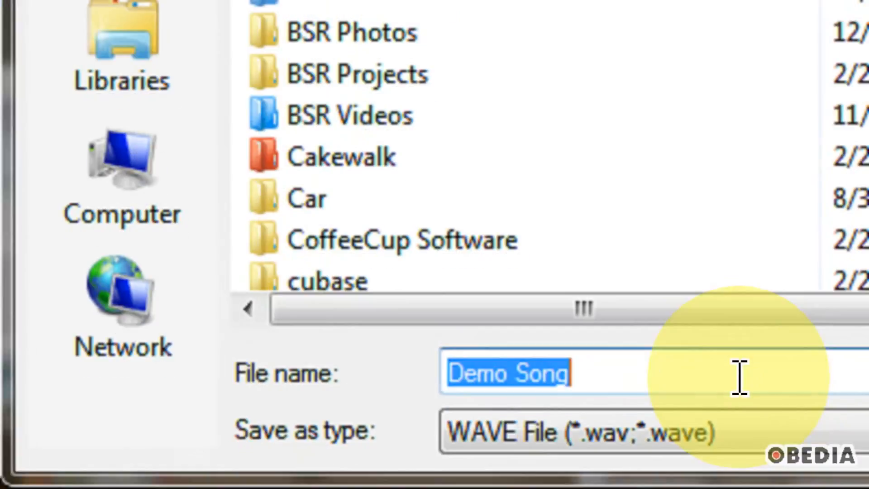
text(loop)
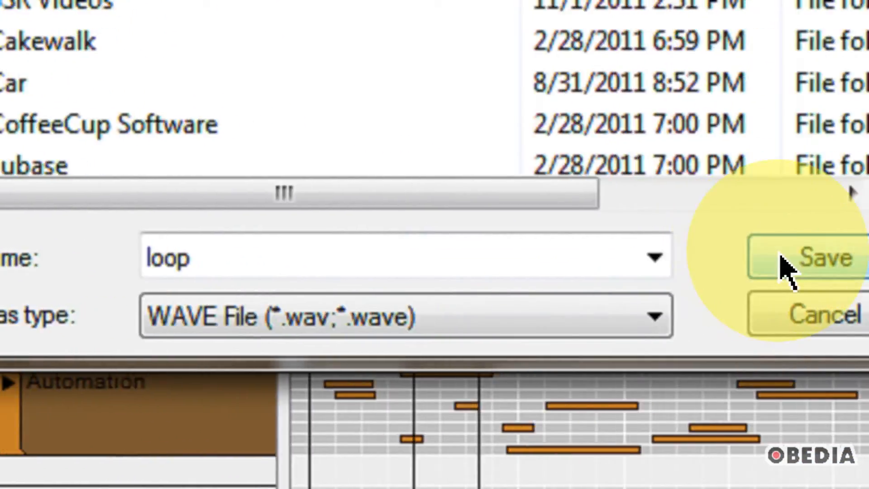
click(826, 256)
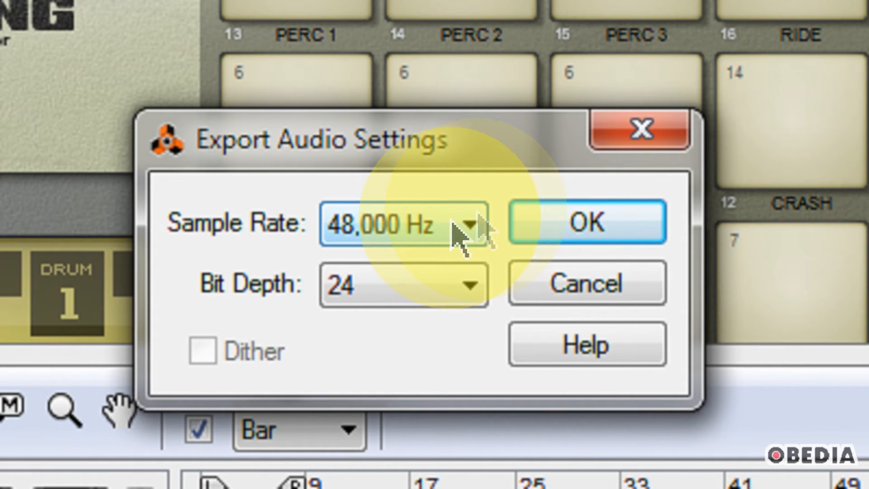
click(587, 223)
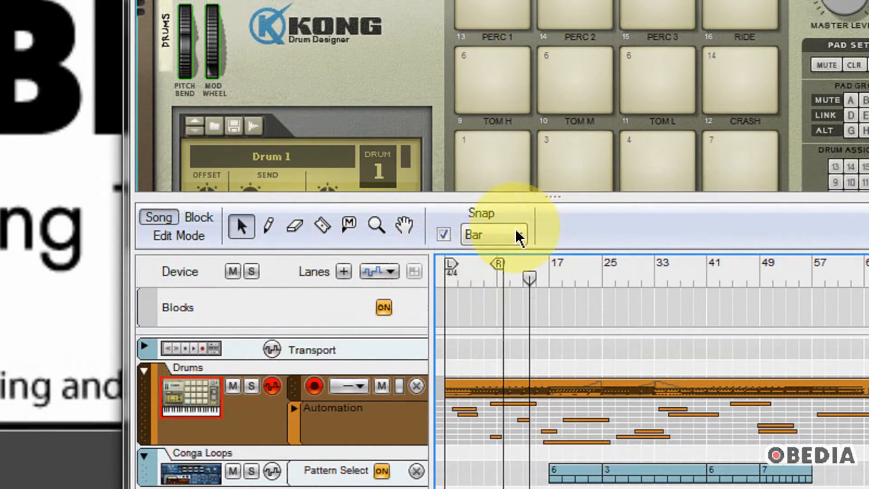
mouse_move(480, 271)
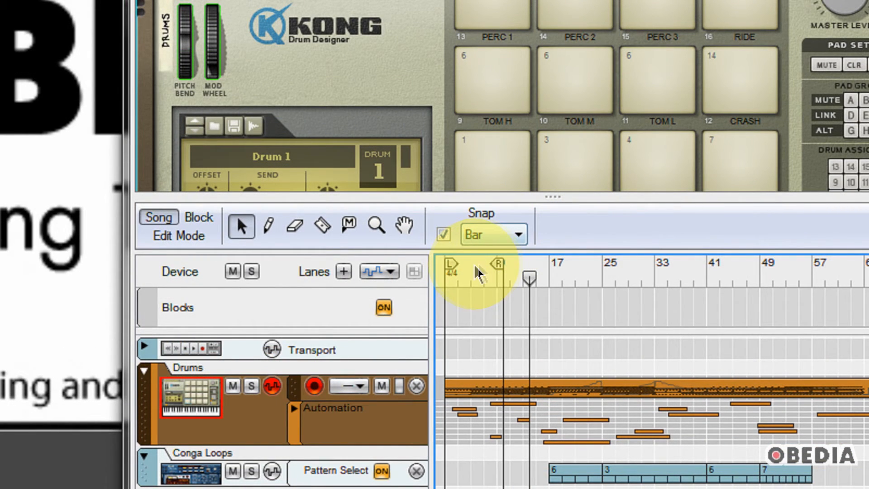
mouse_move(478, 275)
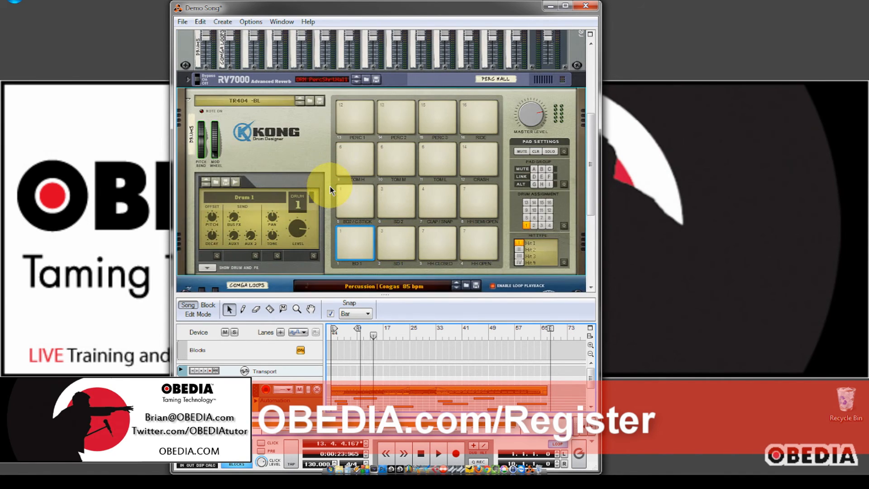
scroll(down, 3)
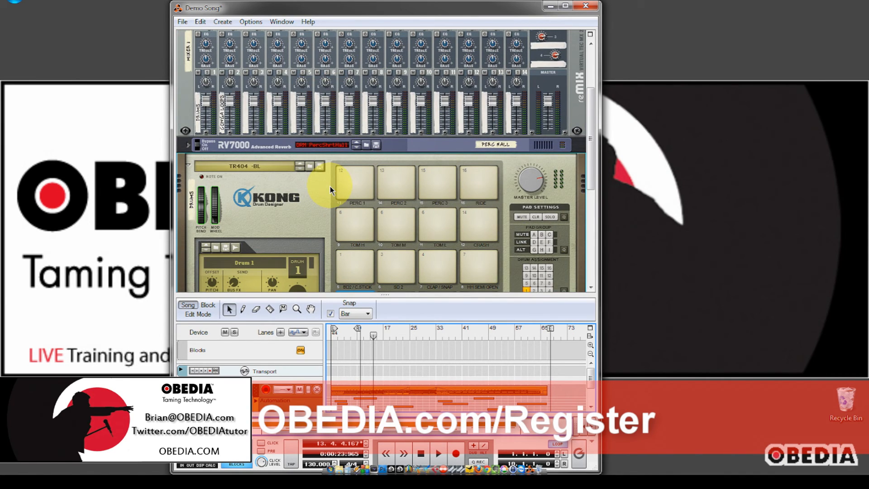